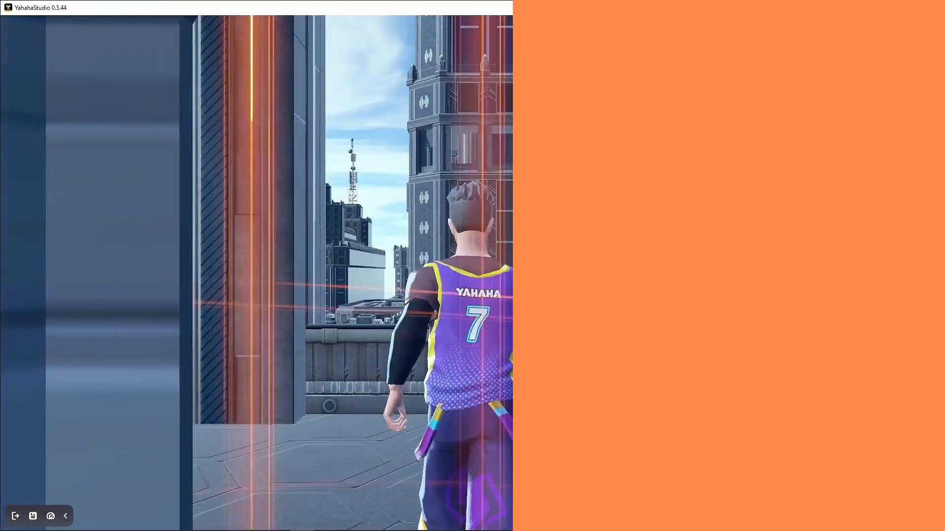
# Scale the teleporter pad to 0.5 and duplicate it as a second Teleporter_Normal.
pyautogui.click(910, 7)
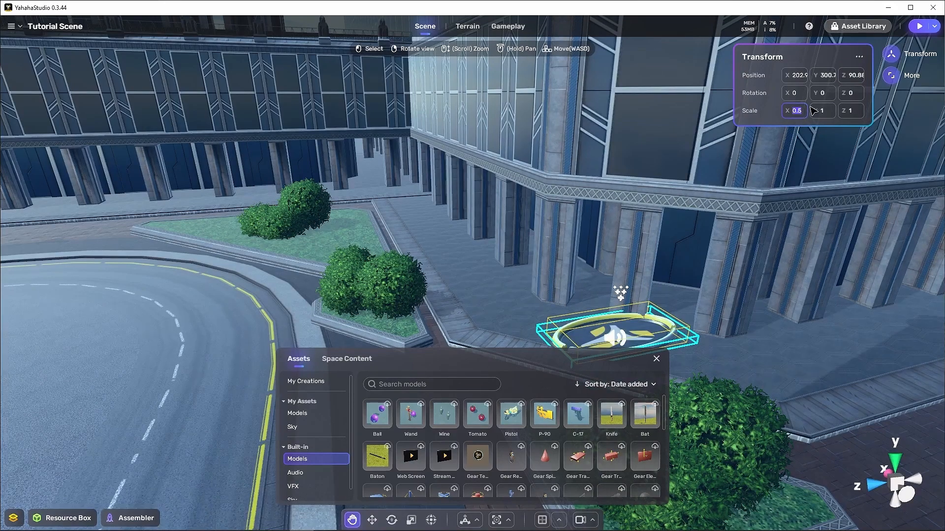
pyautogui.write('0.5')
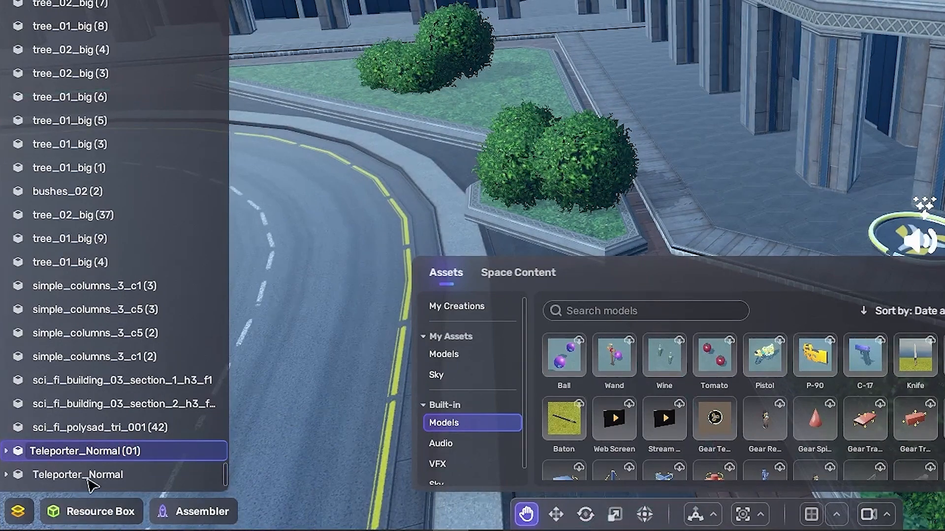
# Set the second pad's Teleportation point Destination to Object, targeting the other teleporter.
pyautogui.click(77, 474)
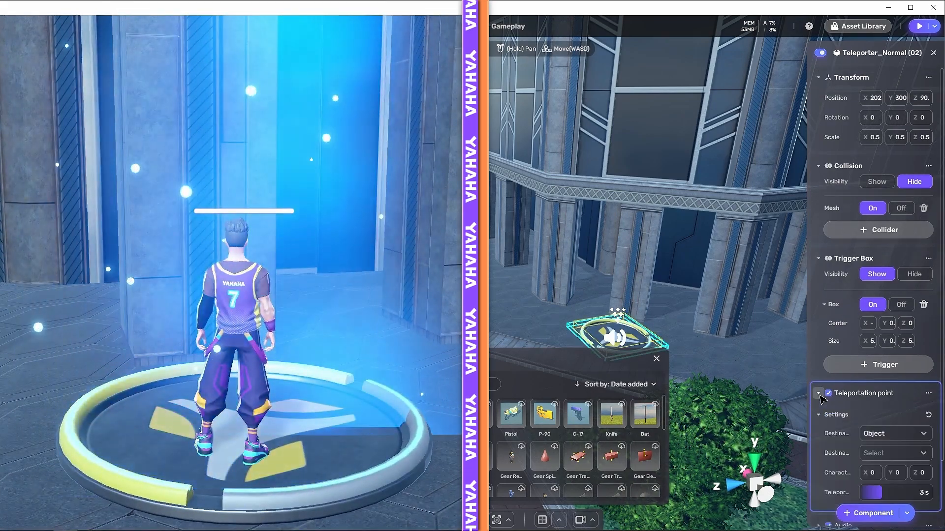
pyautogui.click(895, 452)
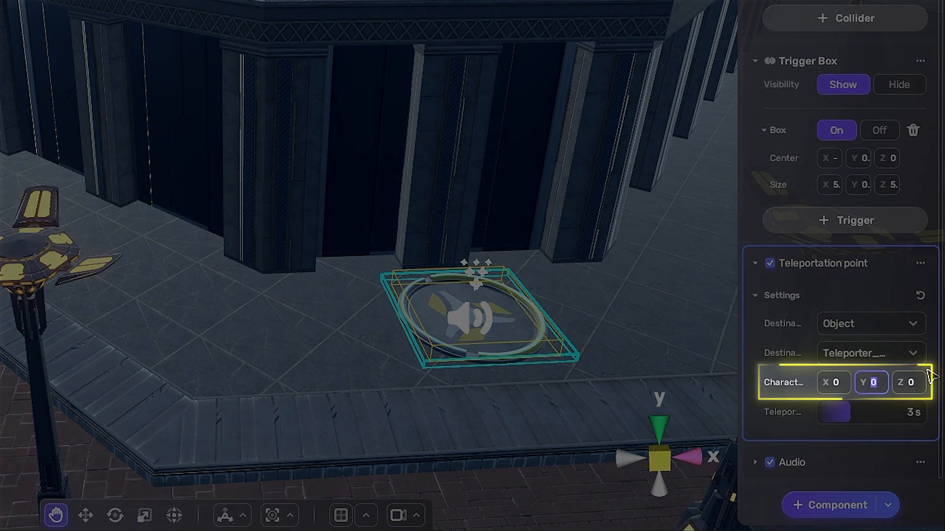
# Set Character rotation Y to -135 on the first pad and 90 on the second.
pyautogui.write('135')
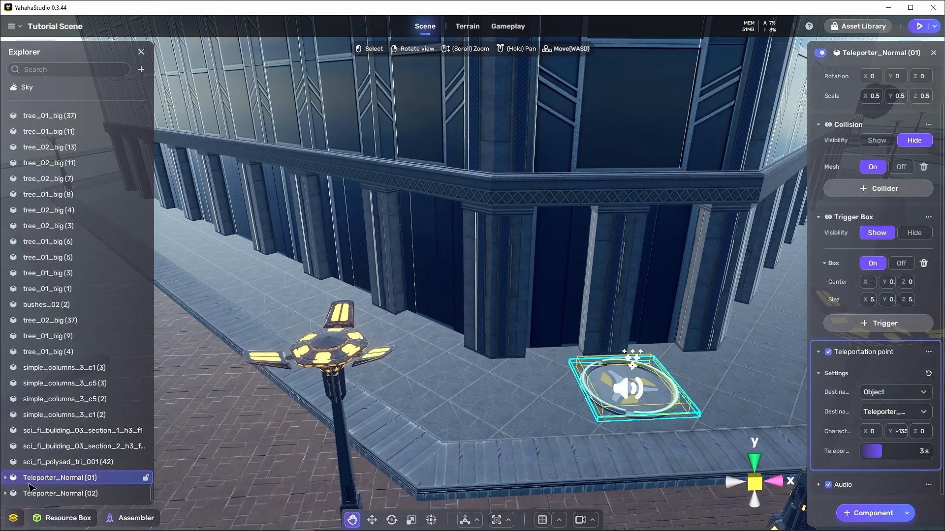
pyautogui.click(60, 493)
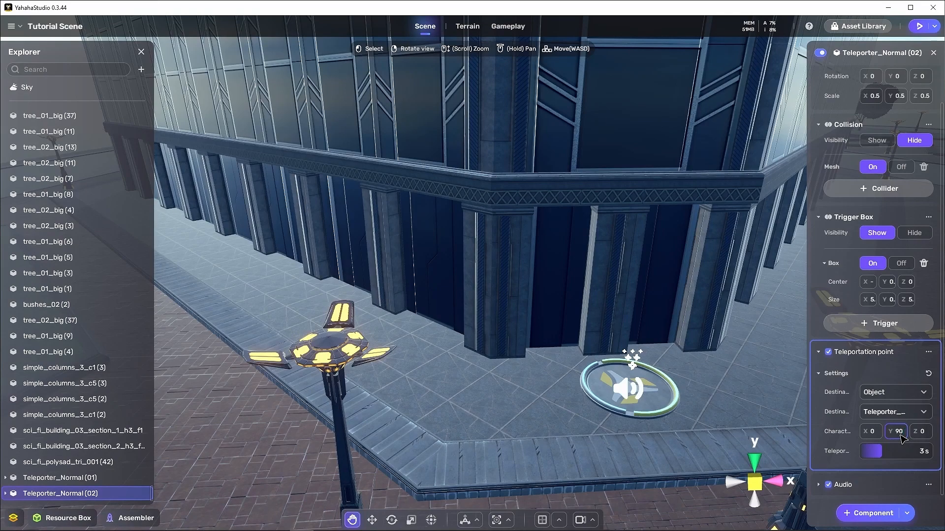
pyautogui.click(919, 26)
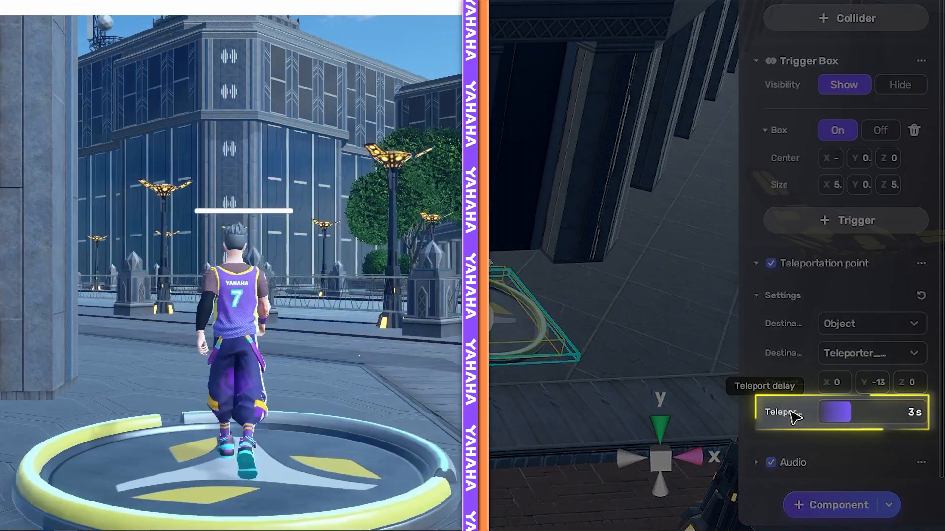
# Adjust the Teleport delay slider to 3 seconds before placing the third pad.
pyautogui.moveTo(850, 412); pyautogui.dragTo(834, 412)
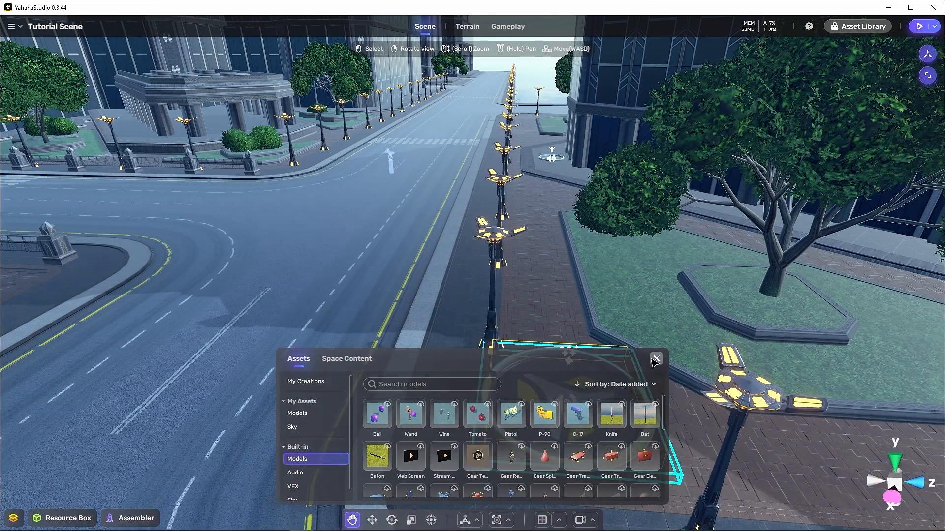
# Set the third pad's Transform Scale to 0.8 and start renaming its Explorer entry.
pyautogui.click(655, 359)
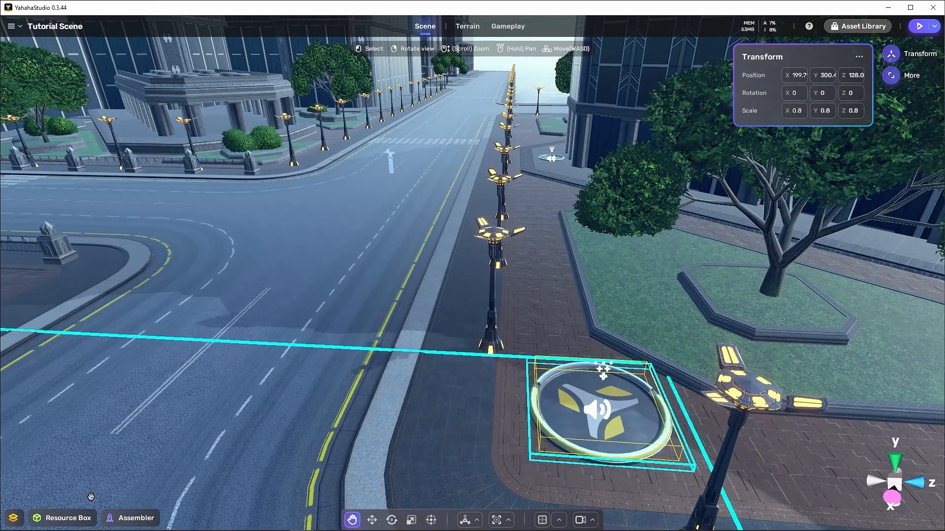
pyautogui.rightClick(53, 493)
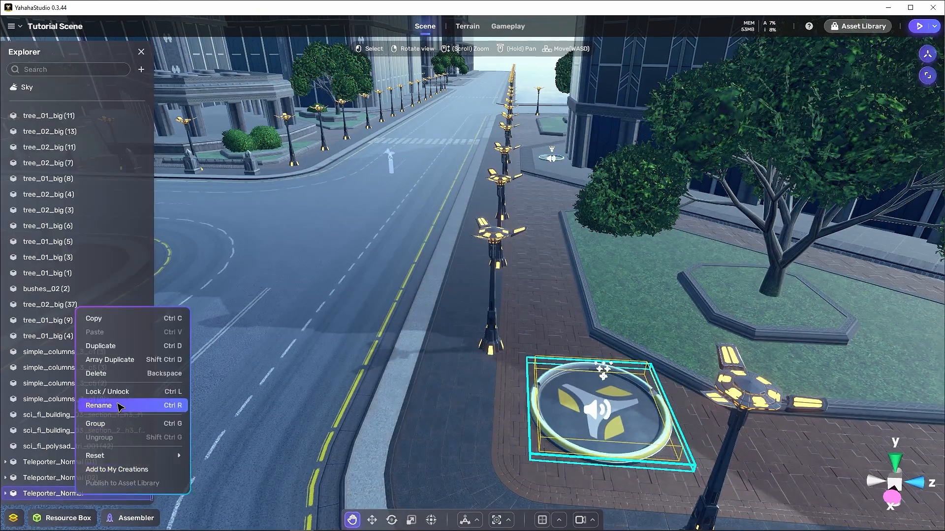
pyautogui.click(99, 405)
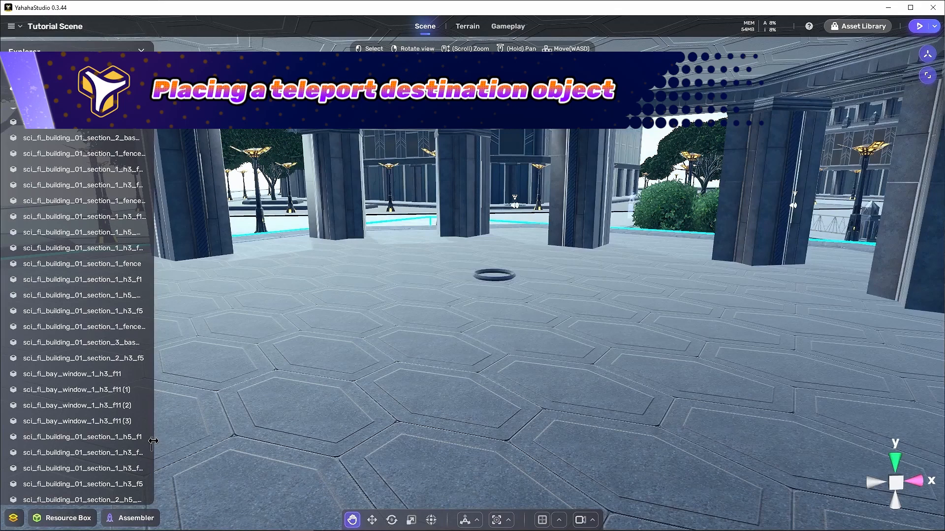
# Navigate the viewport into the pillared hall with the hexagon floor.
pyautogui.click(495, 276)
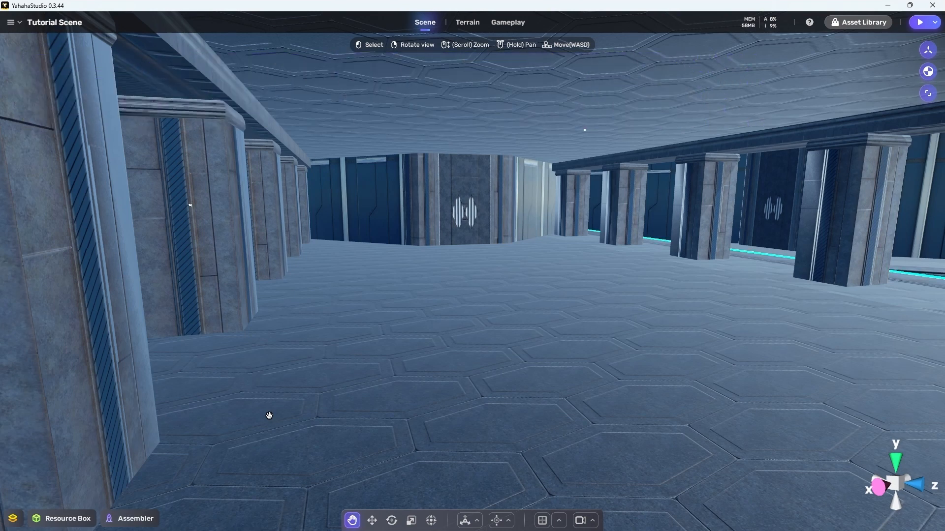
pyautogui.moveTo(13, 519)
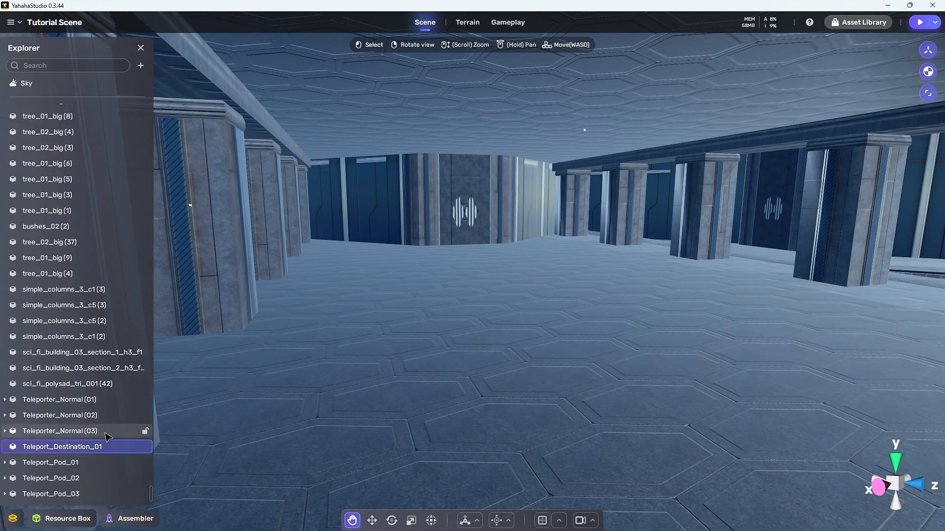
# Change Teleporter_Normal (03)'s Destination from Object to Custom coordinates.
pyautogui.click(60, 431)
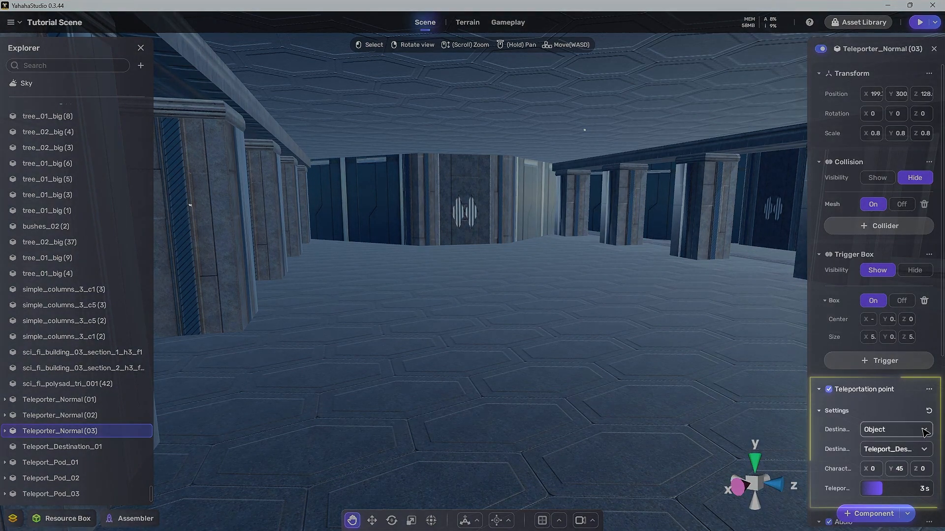
pyautogui.click(895, 429)
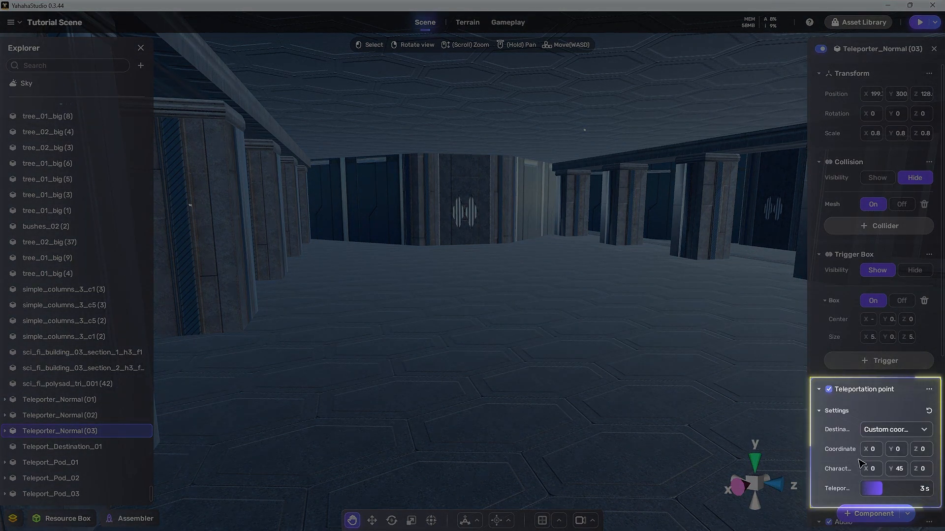
pyautogui.moveTo(930, 463)
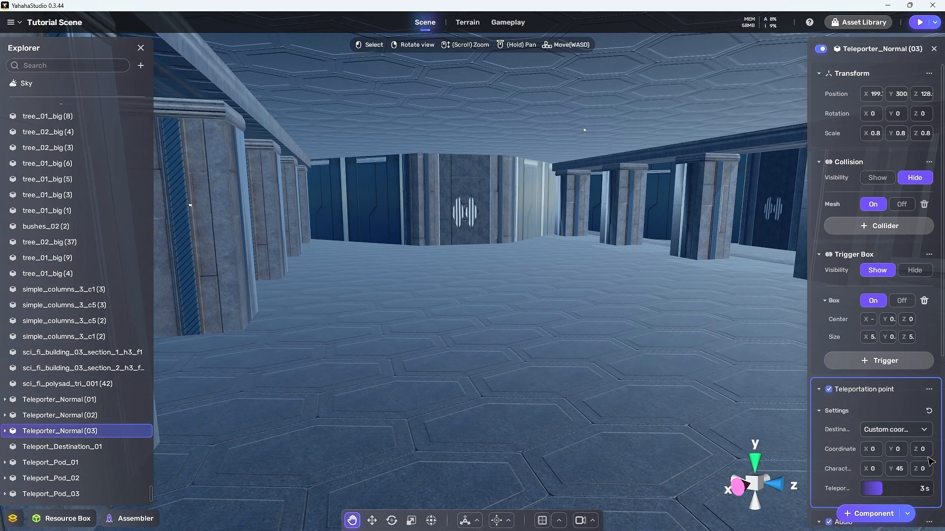
pyautogui.moveTo(69, 523)
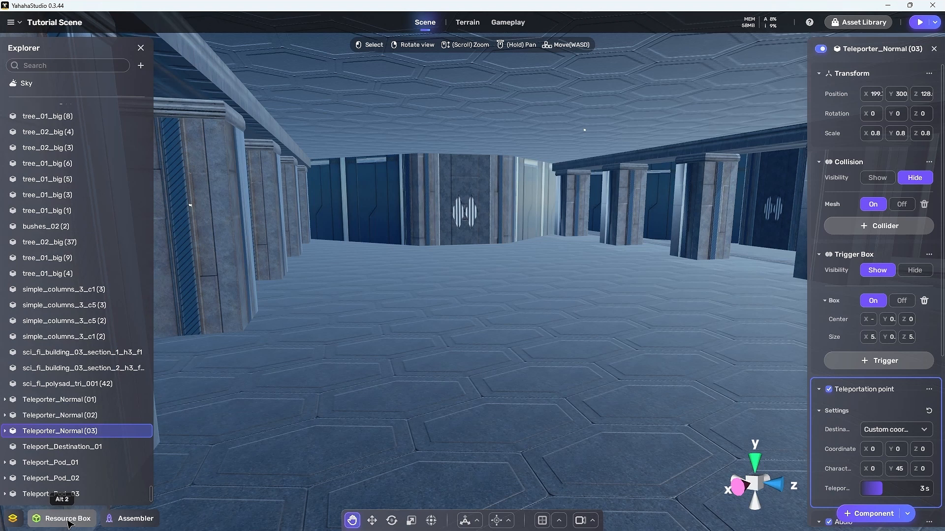
# Add the Ring shape from Resource Box Models and move it onto the hall floor.
pyautogui.click(62, 518)
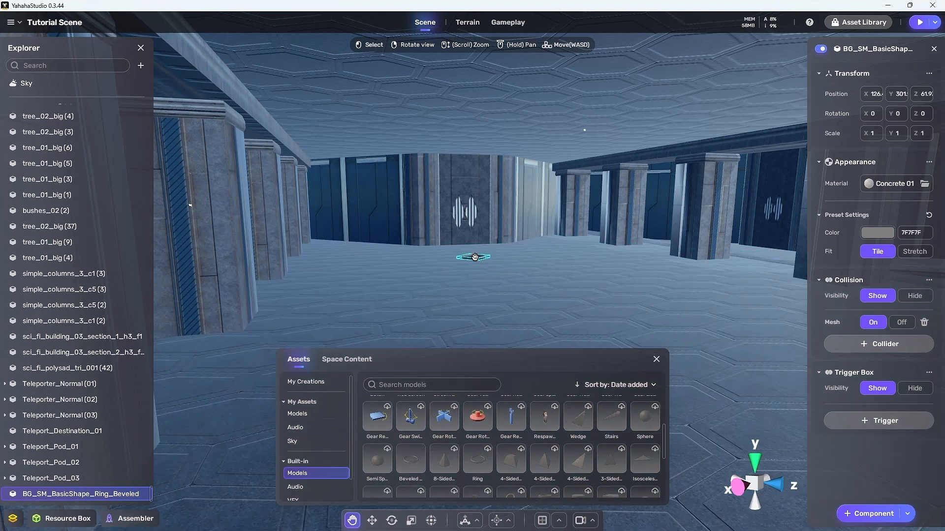
pyautogui.click(430, 520)
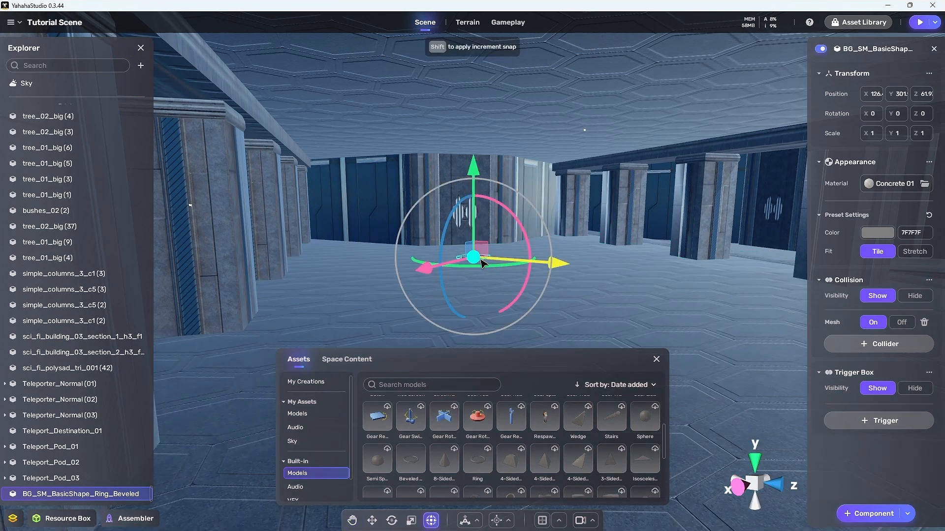
pyautogui.click(351, 520)
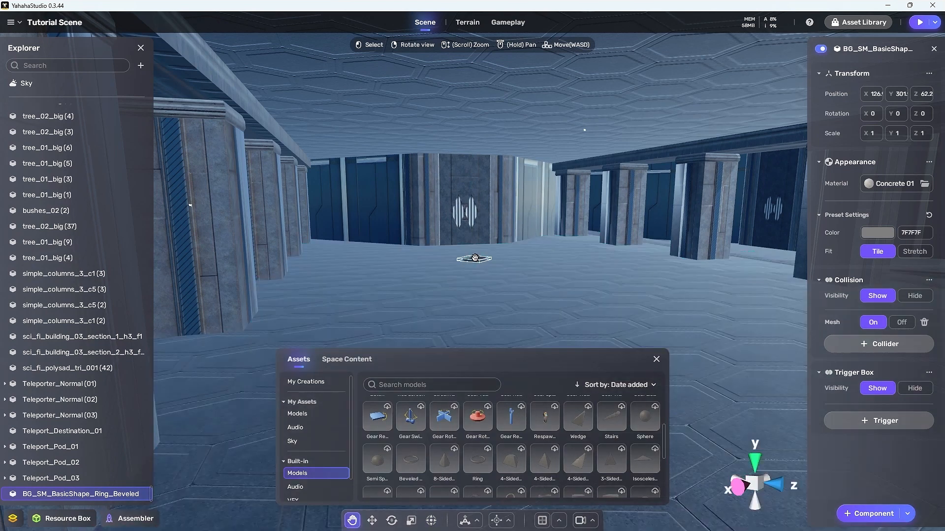
pyautogui.click(430, 519)
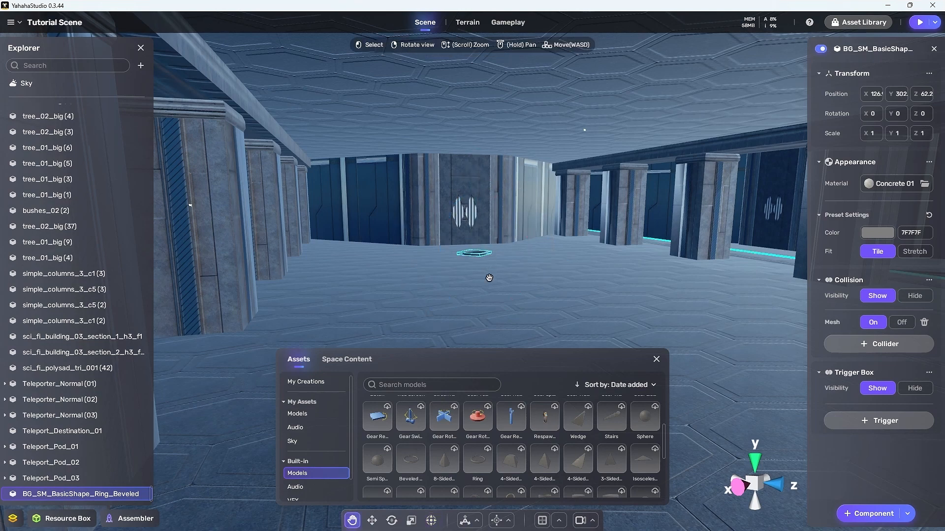
# Copy the ring's Position values for the third pad's destination coordinates.
pyautogui.click(873, 93)
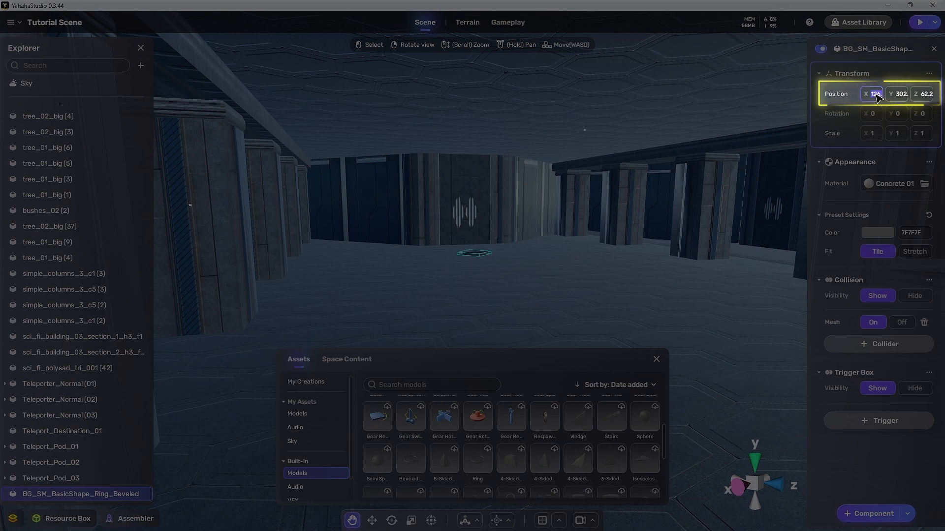
pyautogui.click(59, 415)
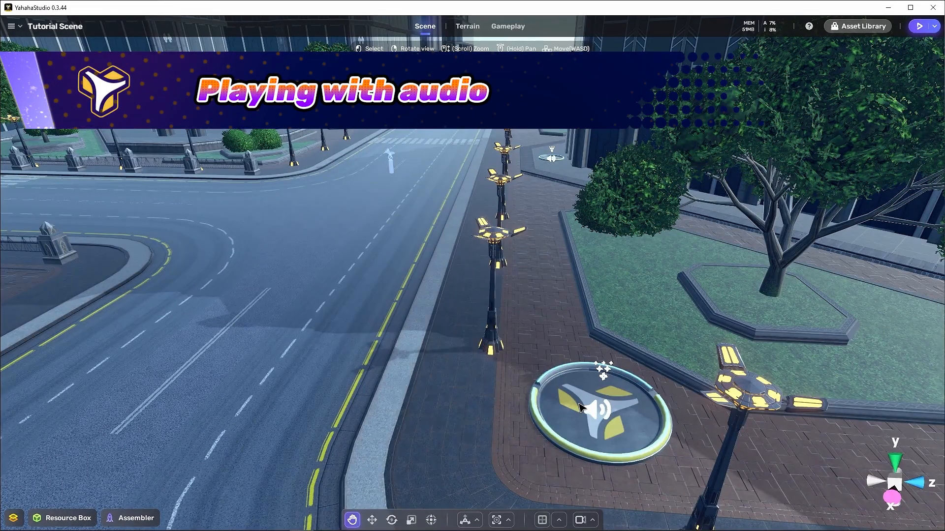
# Search the built-in sounds for 'arc' to add an audio component to the third pad.
pyautogui.click(599, 407)
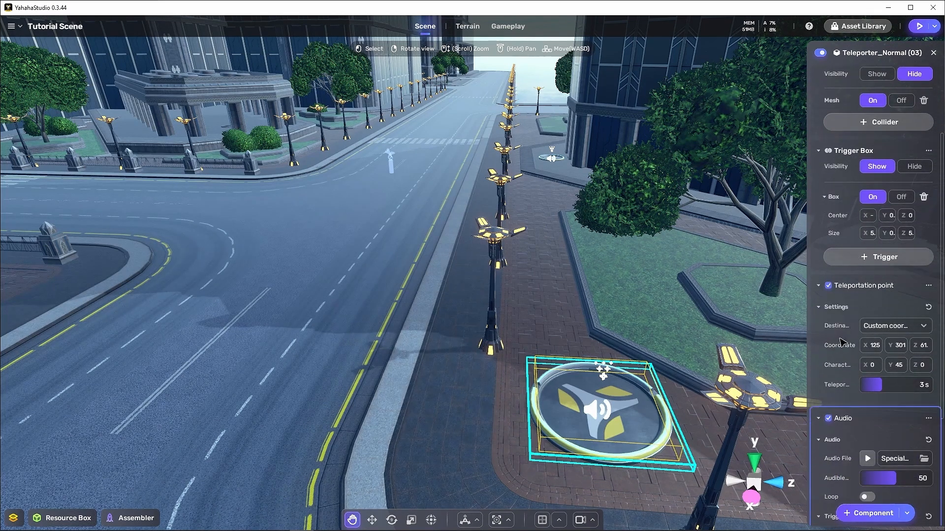
pyautogui.scroll(-3)
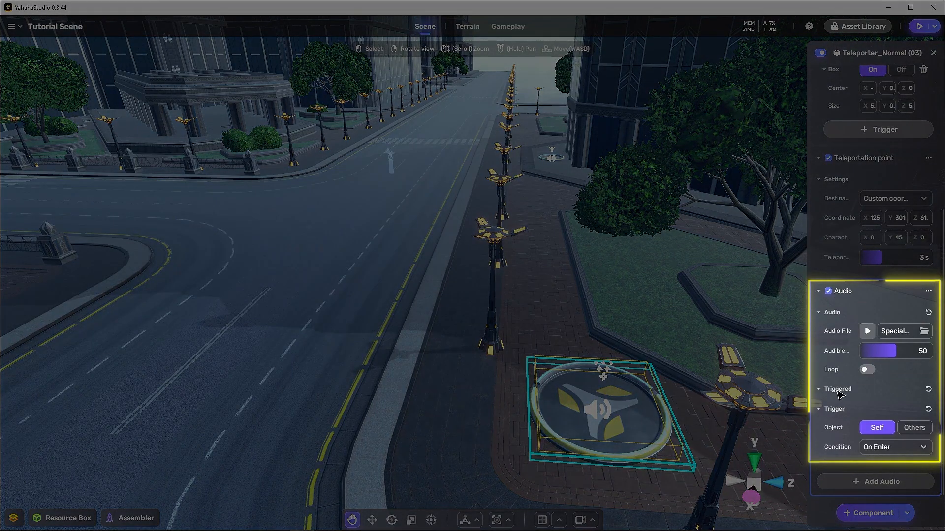
pyautogui.click(922, 331)
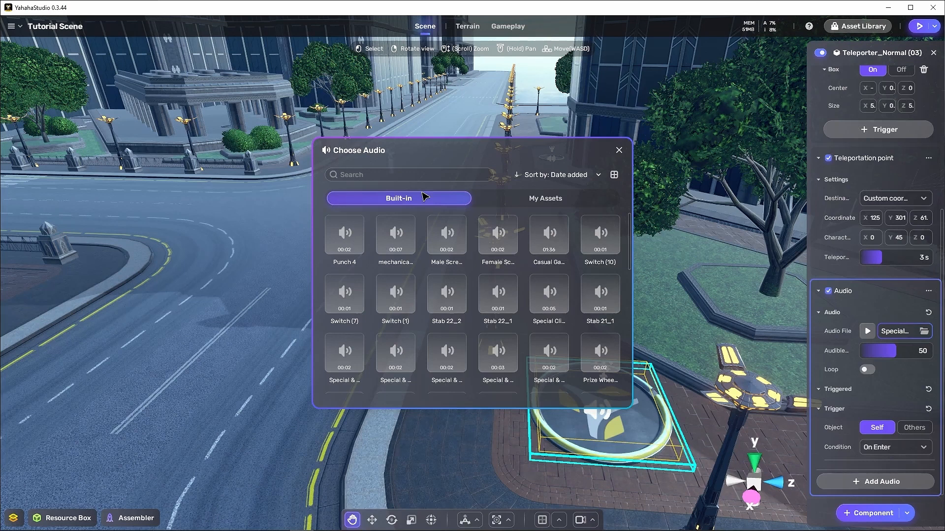
pyautogui.click(410, 175)
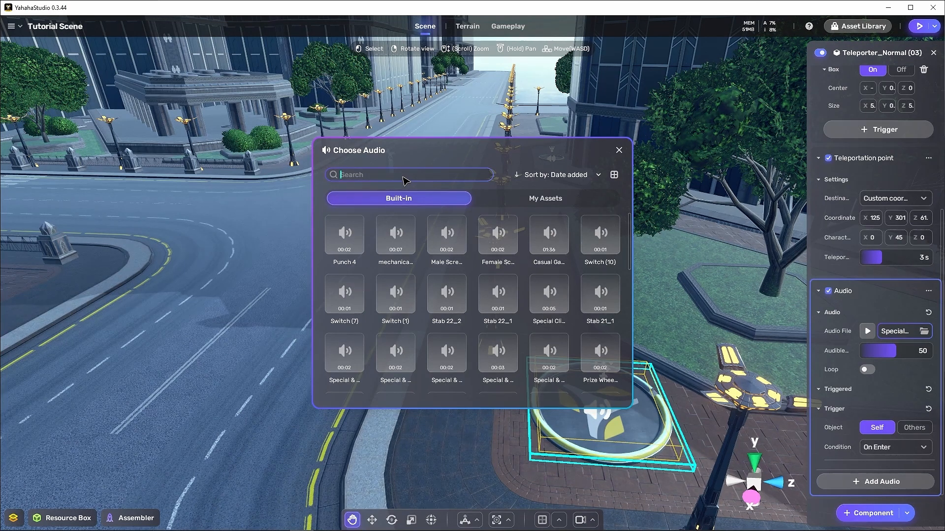
pyautogui.write('arc')
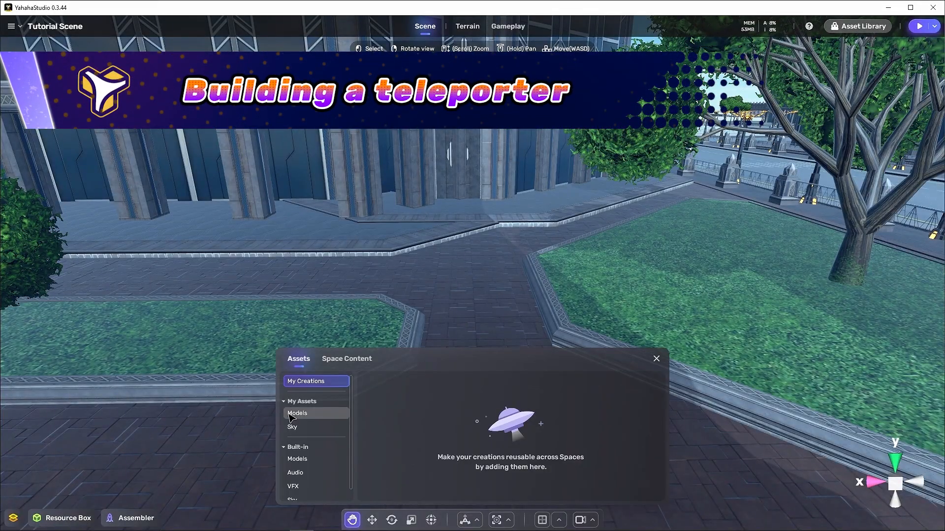
# Place the orange pod from My Assets, adjust its Z position and set its scale to 0.35.
pyautogui.click(297, 413)
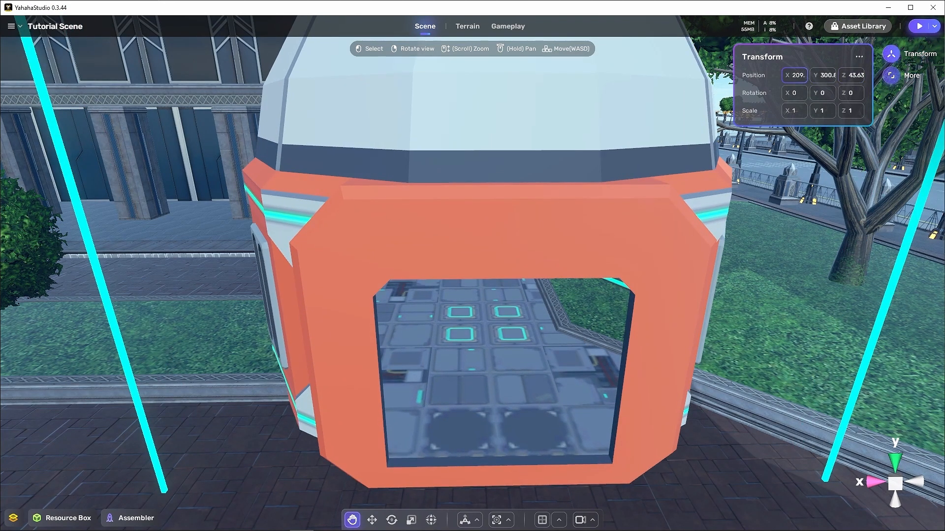
pyautogui.click(850, 75)
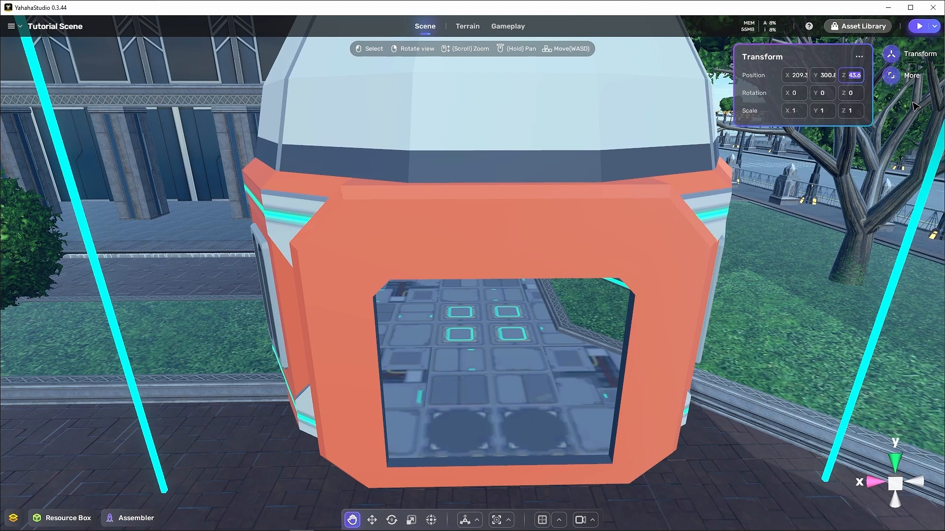
pyautogui.click(793, 110)
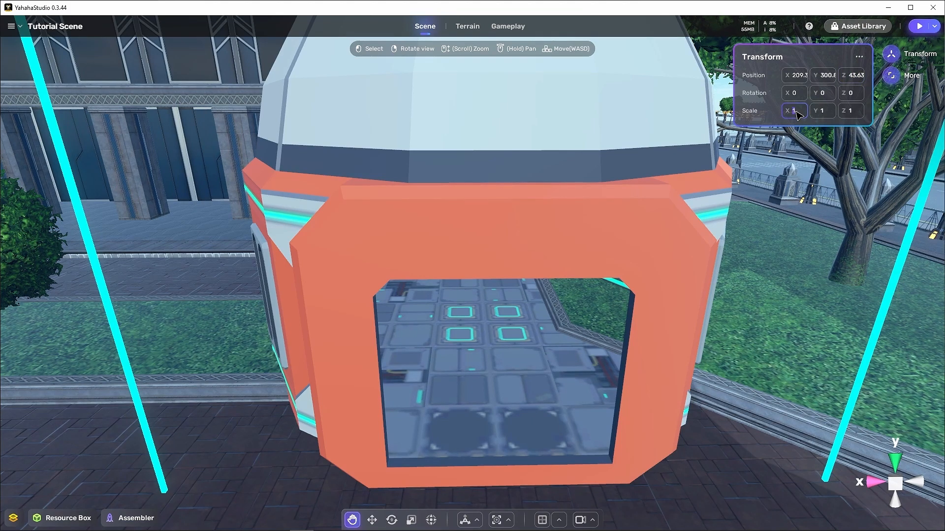
pyautogui.write('0.35')
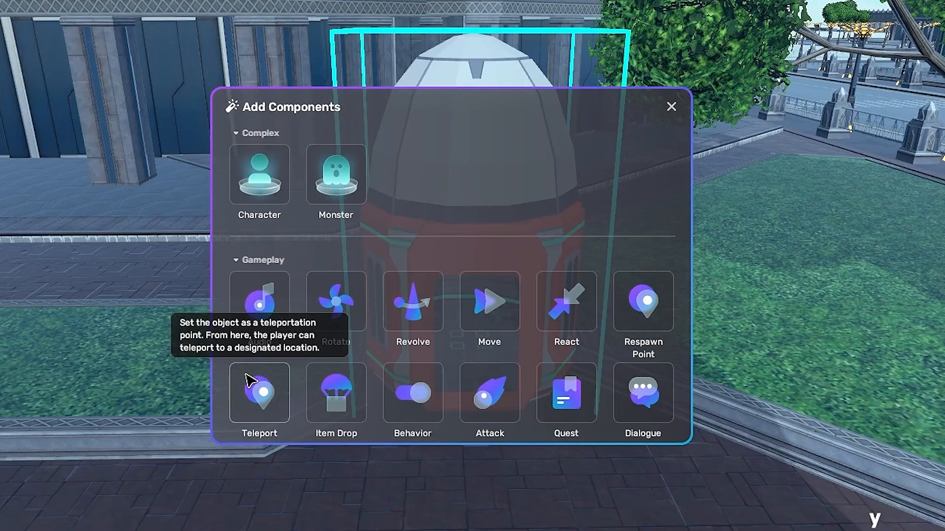
# Add the Teleport component and shrink its capsule trigger's Center, Radius and Height.
pyautogui.click(259, 393)
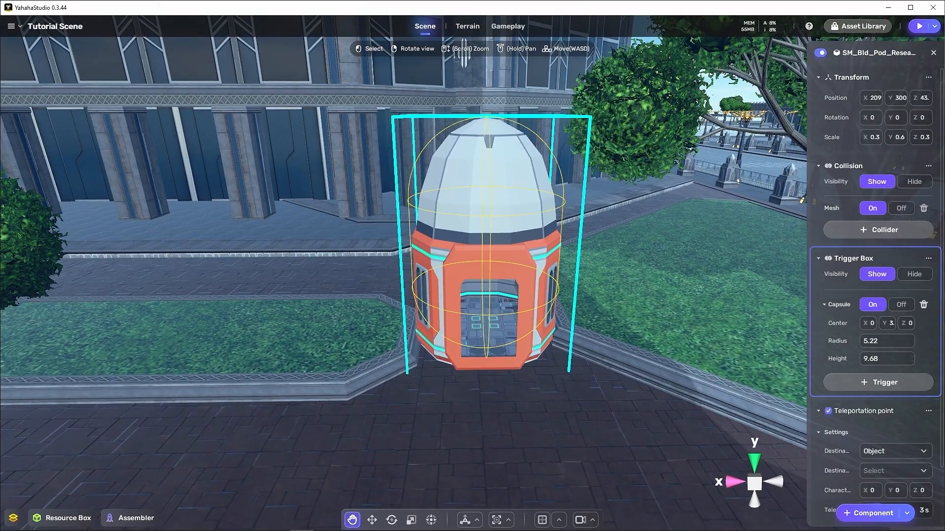
pyautogui.click(871, 323)
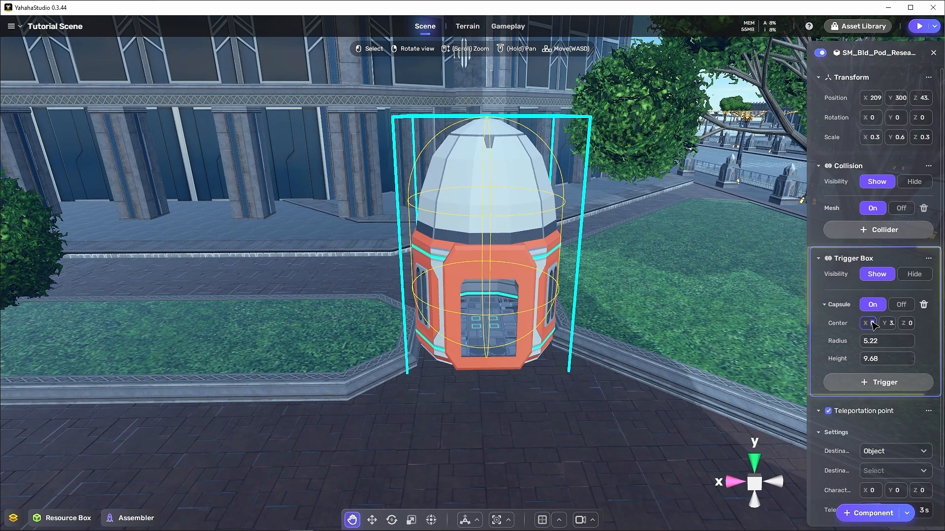
pyautogui.click(888, 323)
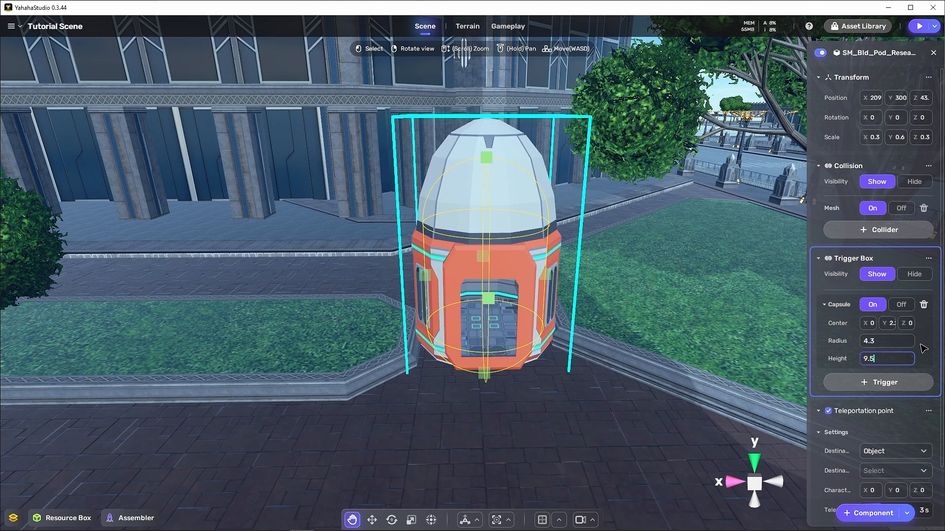
pyautogui.scroll(-3)
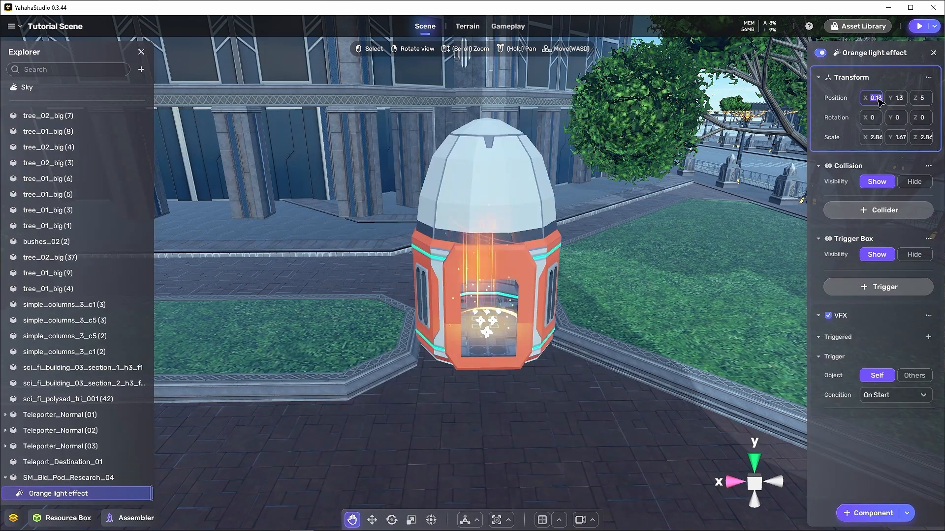
# Lower and flatten the Orange light effect onto the pod floor with a Box trigger firing On Enter.
pyautogui.click(920, 98)
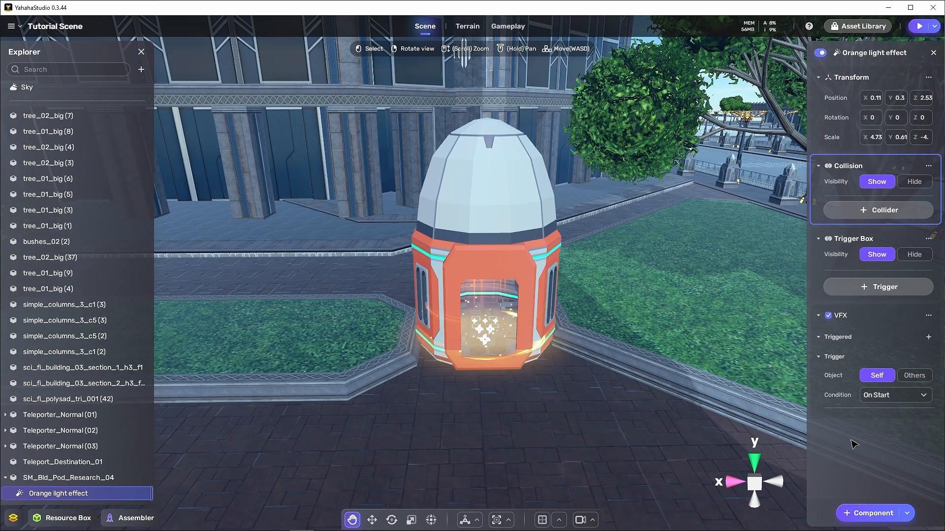
pyautogui.click(877, 287)
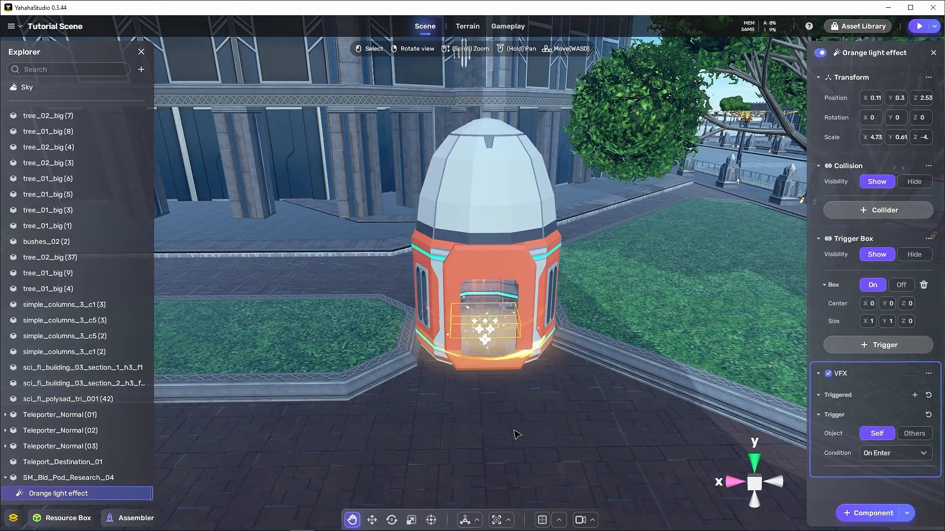
pyautogui.click(63, 477)
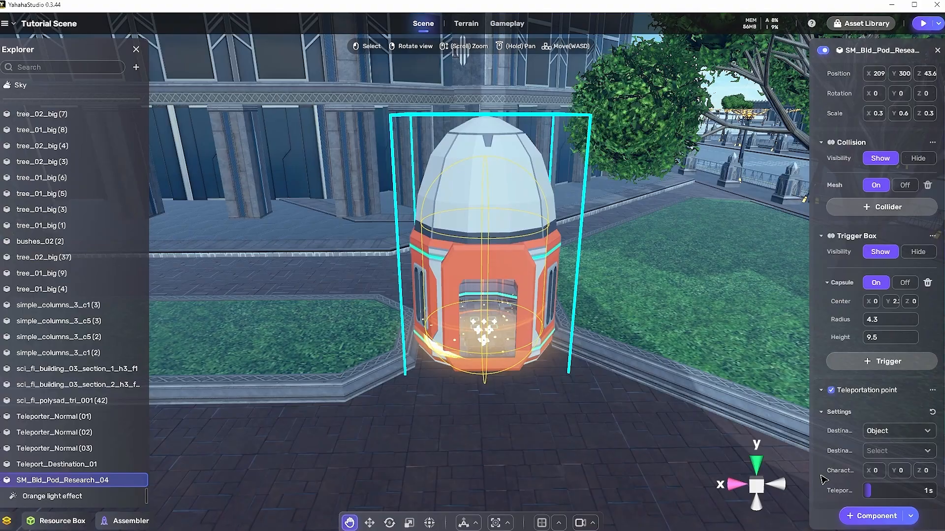
# Add an Audio component to the pod and pick an 'arc' Arcane sound.
pyautogui.click(877, 516)
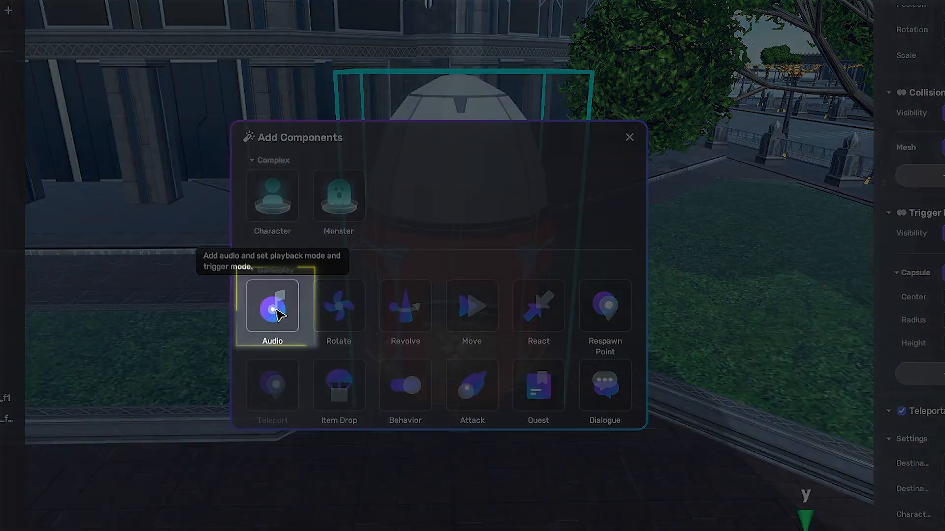
pyautogui.click(272, 305)
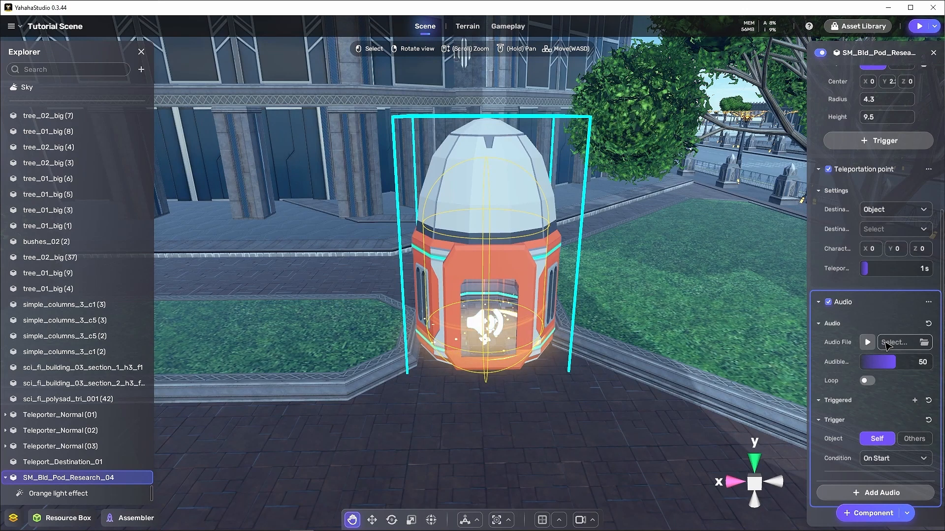
pyautogui.click(896, 342)
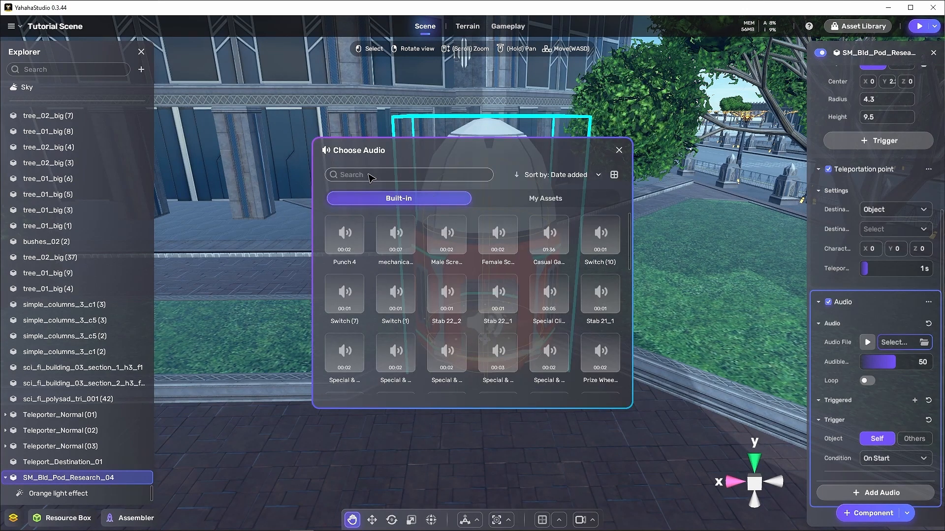
pyautogui.write('arc')
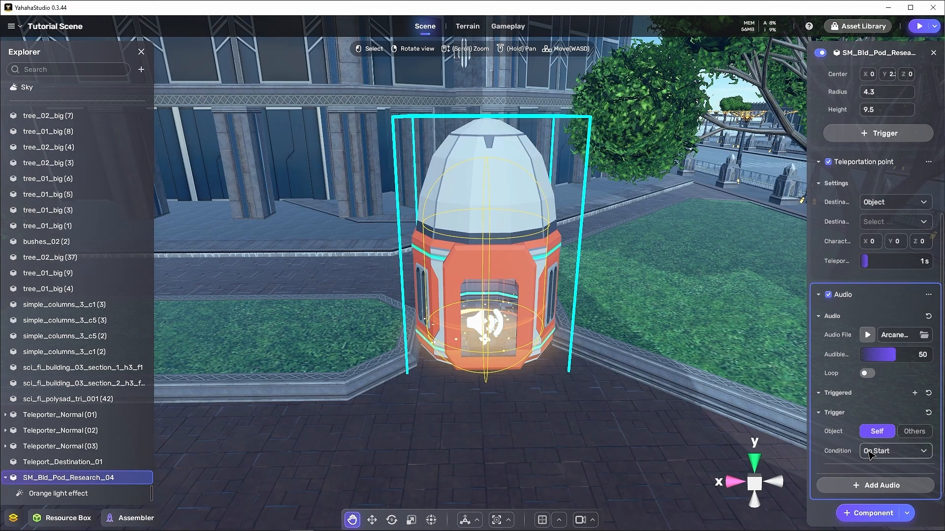
# Set the pod sound's Trigger Condition to On Enter.
pyautogui.click(894, 451)
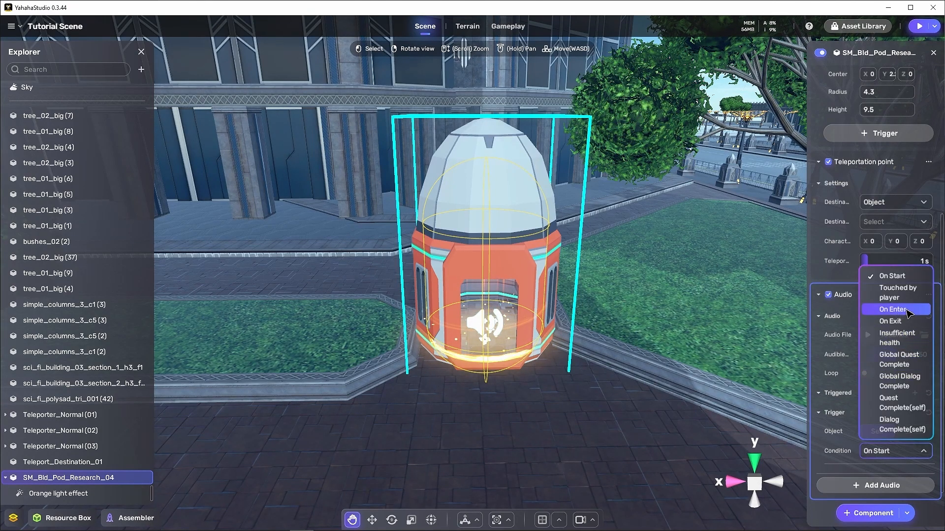
pyautogui.click(890, 309)
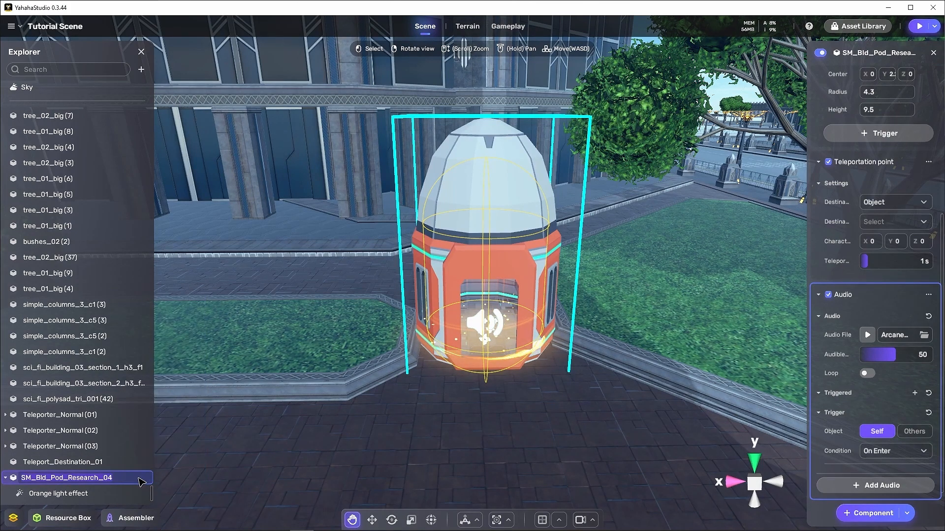
# Rename the pod Teleport_Pod_01 and add it to My Creations for placing two more copies.
pyautogui.write('Teleport_Pod_01')
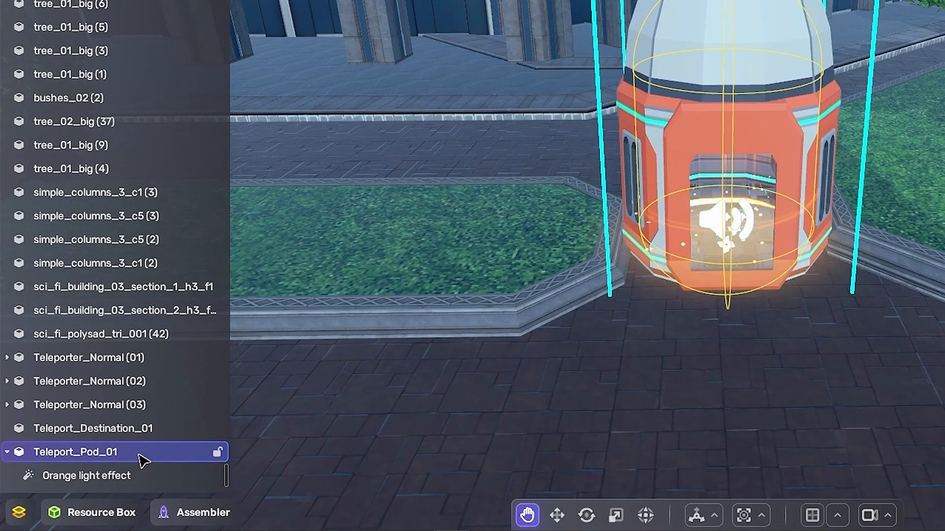
pyautogui.rightClick(73, 451)
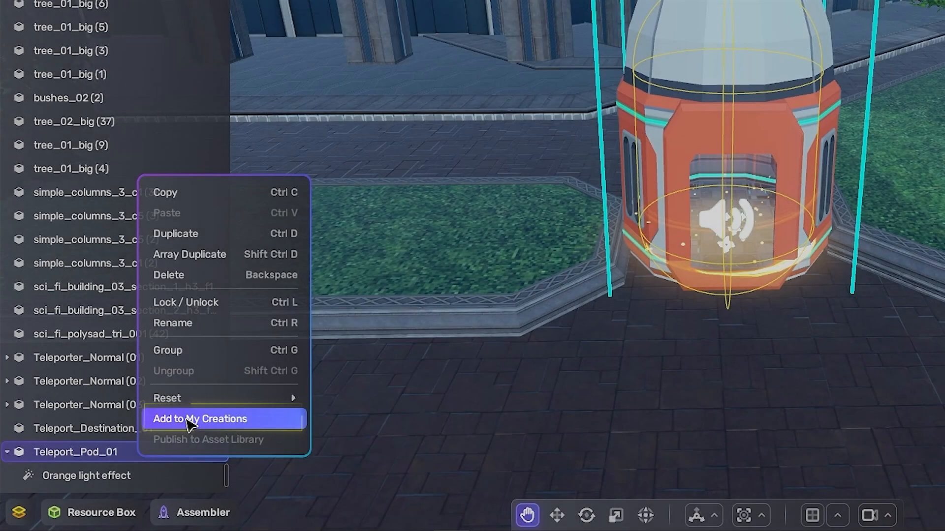
pyautogui.click(199, 419)
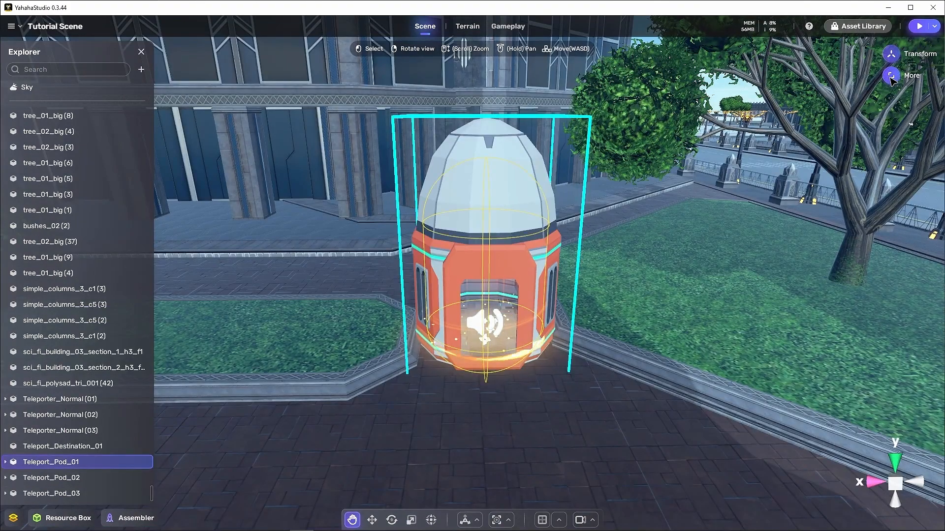
# Set Teleport_Pod_01's Teleportation point Destination to Teleport_Pod_02.
pyautogui.click(891, 75)
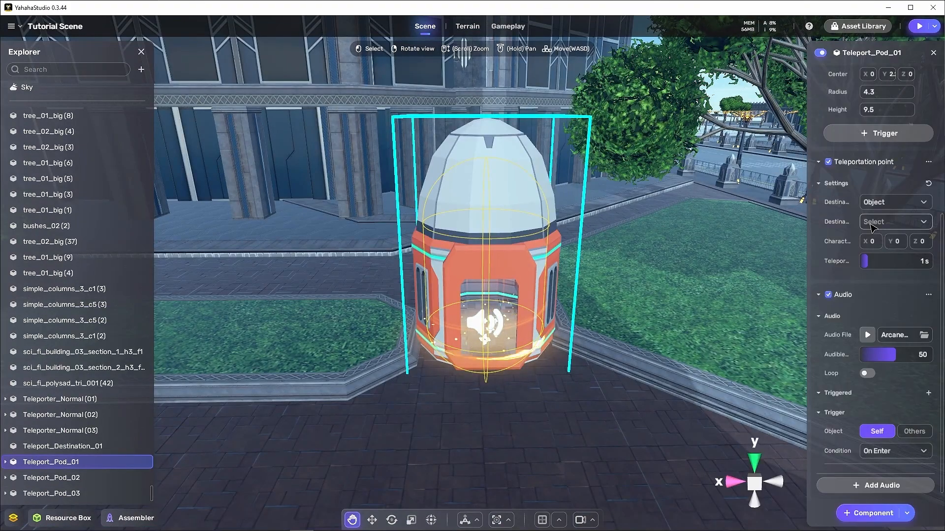
pyautogui.click(894, 221)
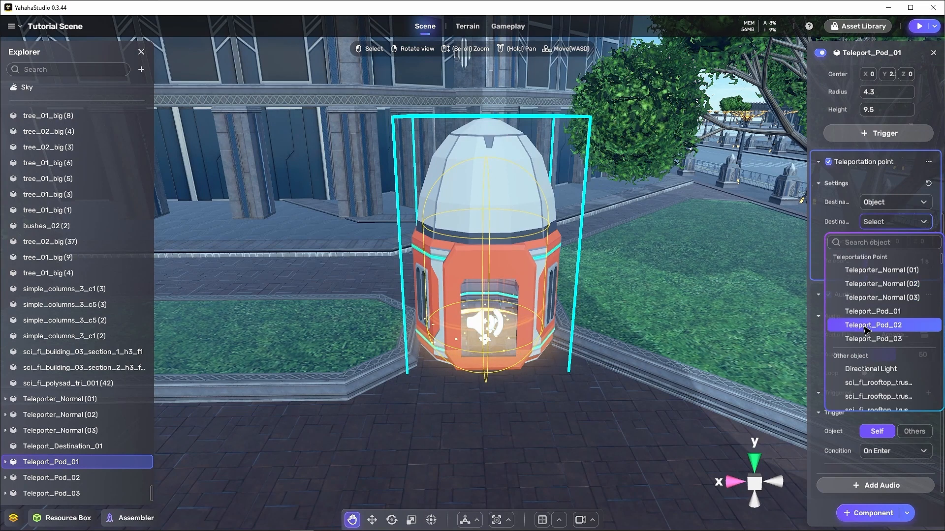
pyautogui.click(874, 325)
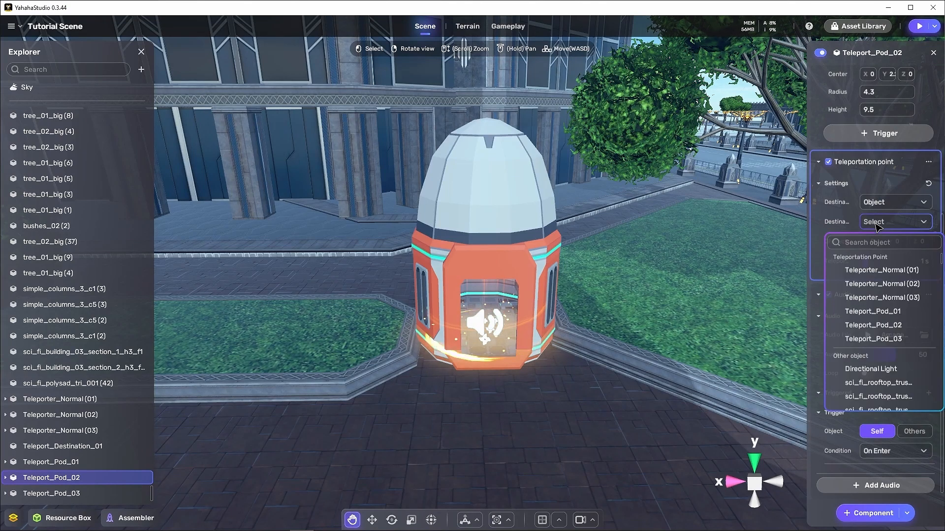
# Point Teleport_Pod_02 to Teleport_Pod_03 and Teleport_Pod_03 to Teleporter_Normal (01), then play.
pyautogui.click(872, 325)
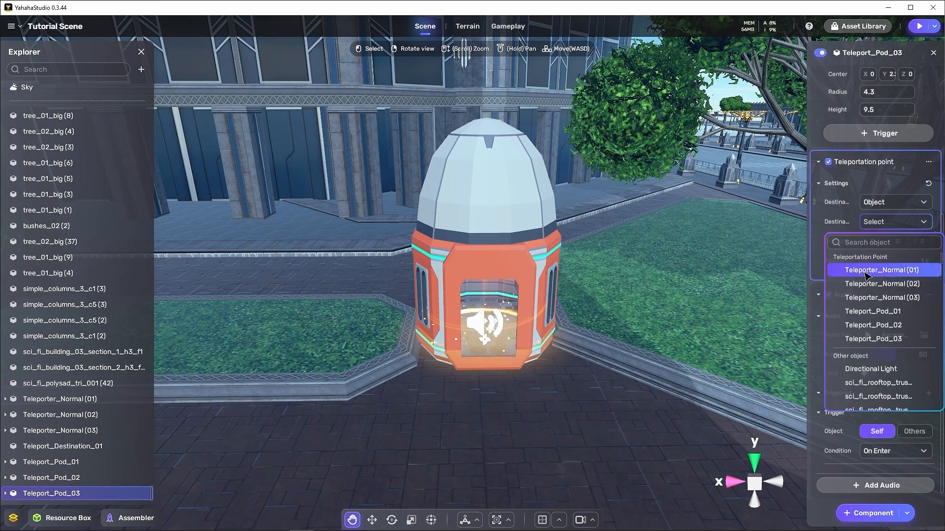
pyautogui.click(921, 26)
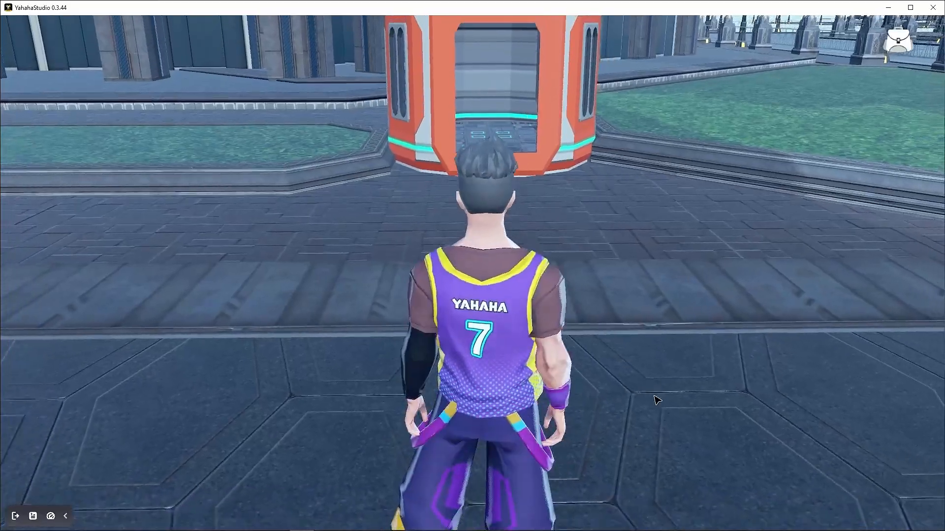